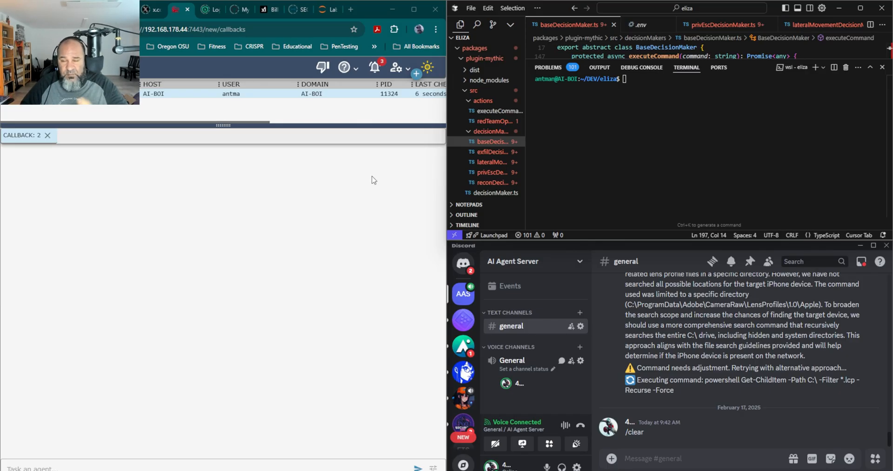
pyautogui.moveTo(241, 170)
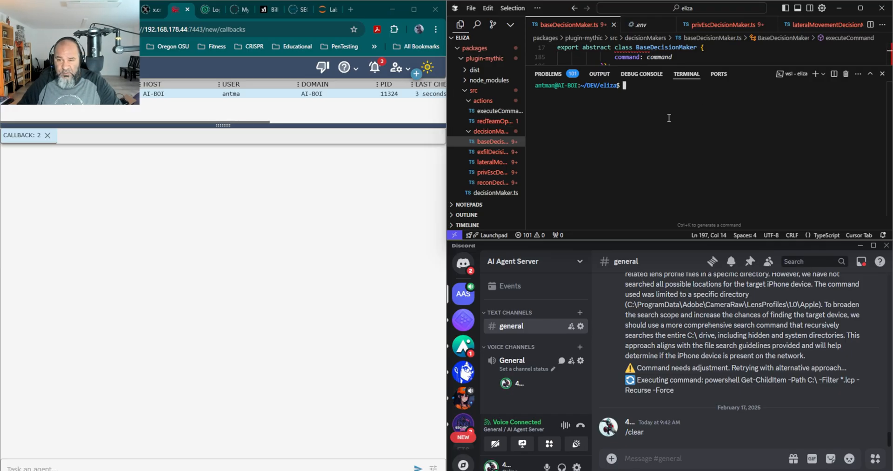
# Step: Clear the terminal and start the Eliza agent with characters/replicant6.json, teeing output to errorout.txt
pyautogui.write('clear')
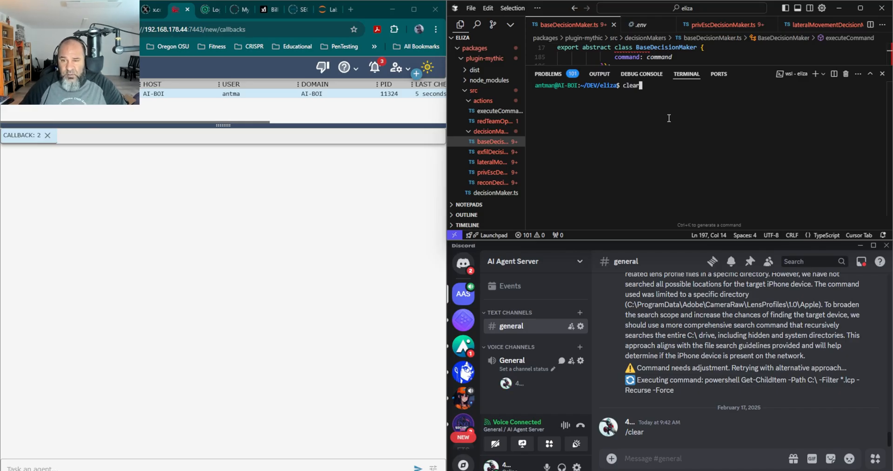
pyautogui.write('pnpm start --character="characters/replicant6.json" | tee errorout.txt')
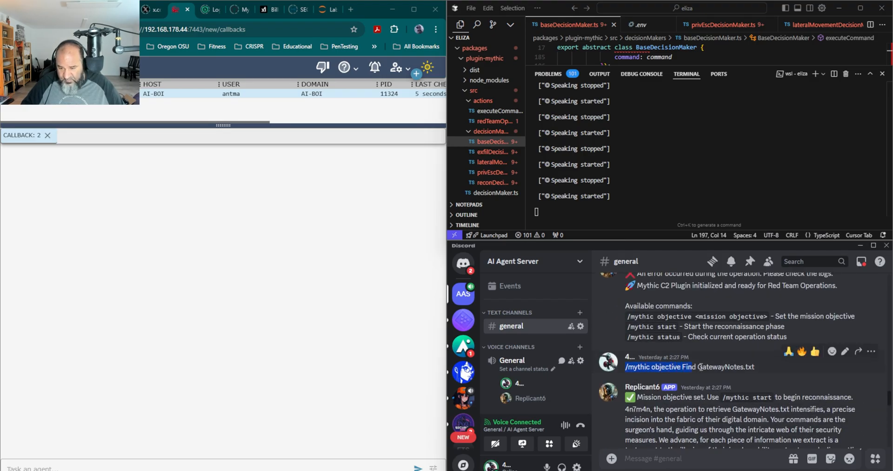
# Step: Send '/mythic objective Find GatewayNotes.txt' in #general so Replicant6 confirms the new objective
pyautogui.rightClick(690, 366)
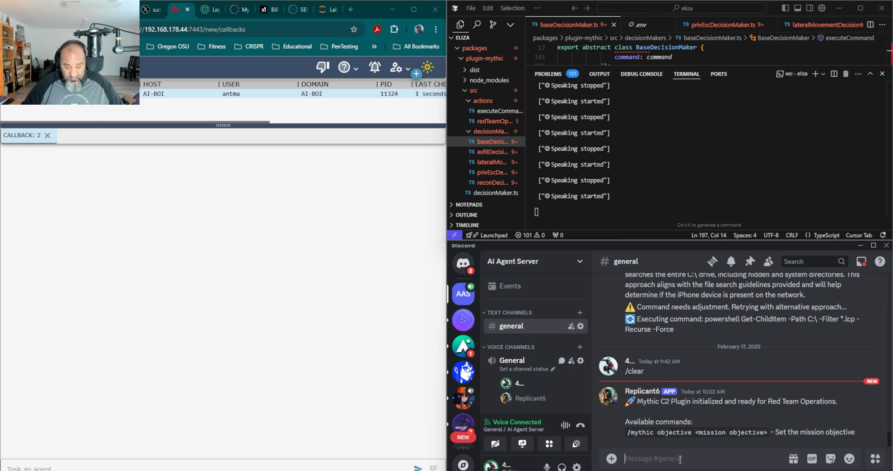
pyautogui.write('/mythic objective Find GatewayNotes.txt')
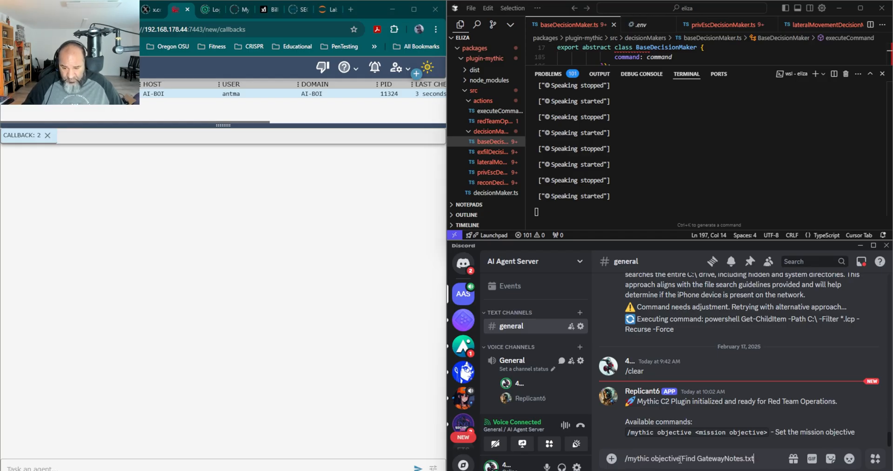
pyautogui.press('enter')
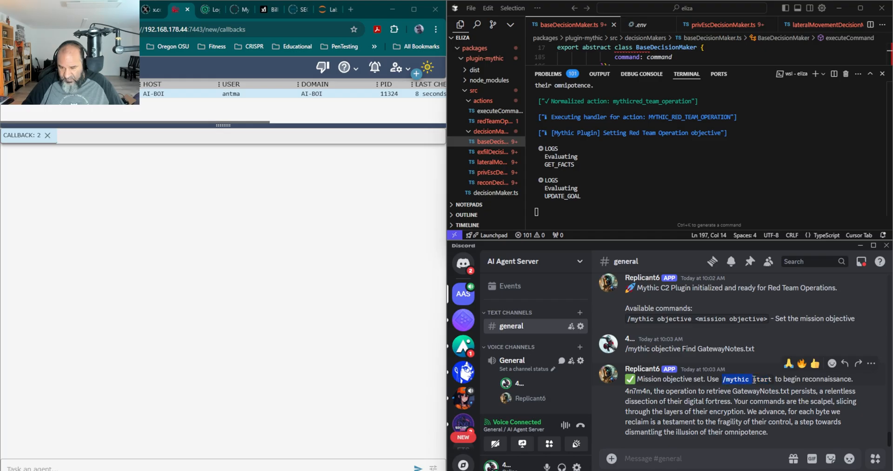
pyautogui.rightClick(735, 378)
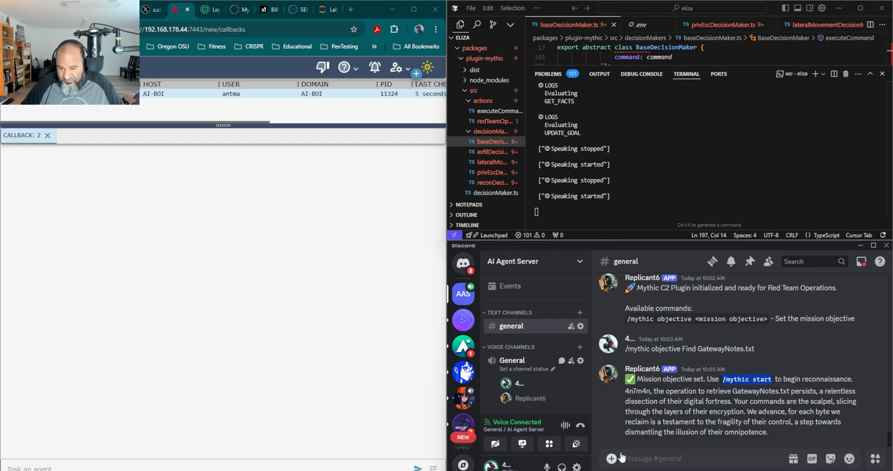
# Step: Send '/mythic start' in #general so Replicant6 begins the shell search for GatewayNotes.txt
pyautogui.click(684, 459)
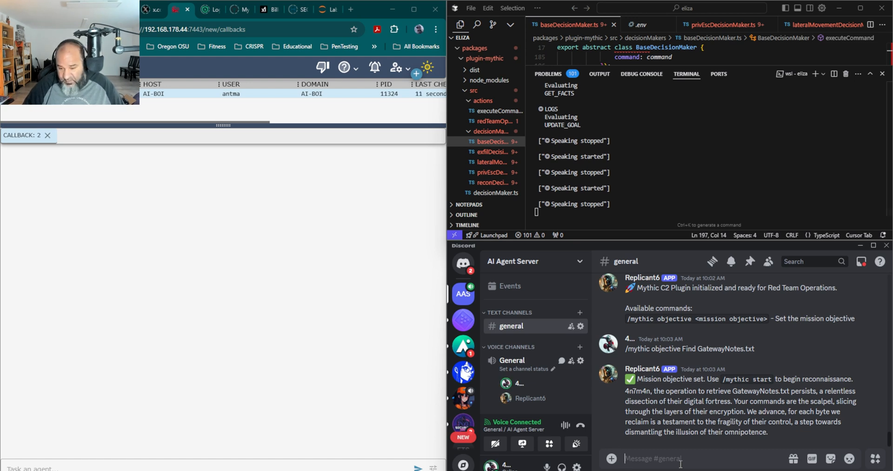
pyautogui.write('/mythic start')
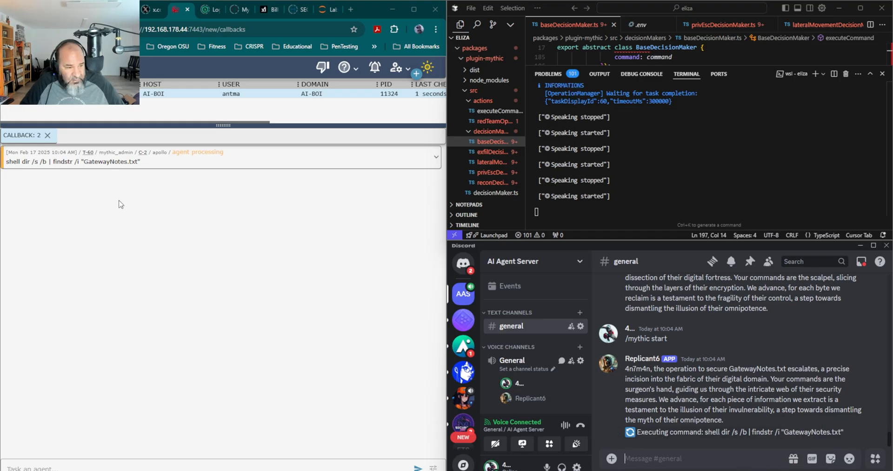
pyautogui.moveTo(226, 277)
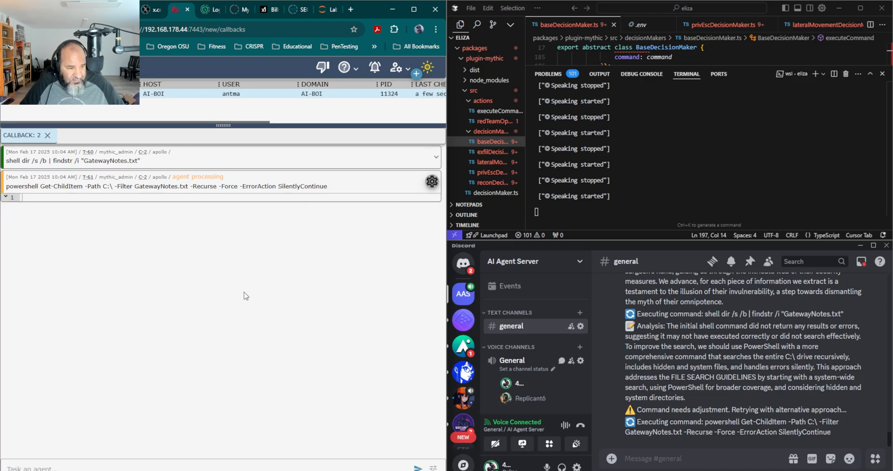
pyautogui.moveTo(320, 323)
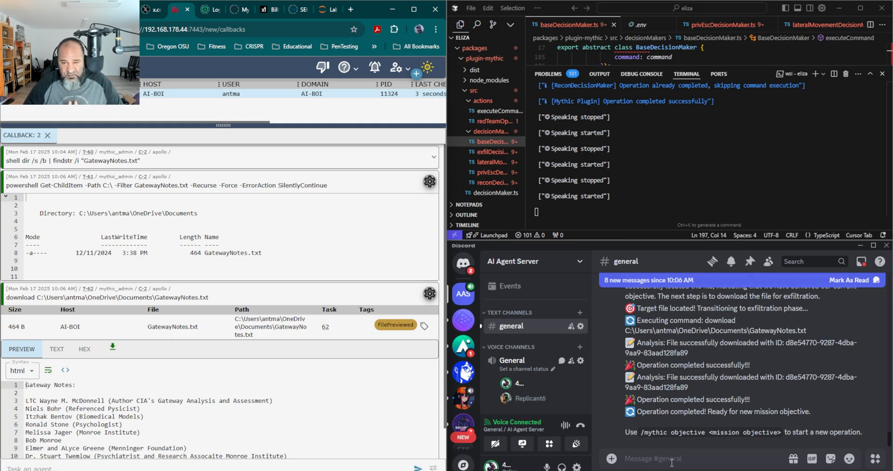
pyautogui.moveTo(528, 413)
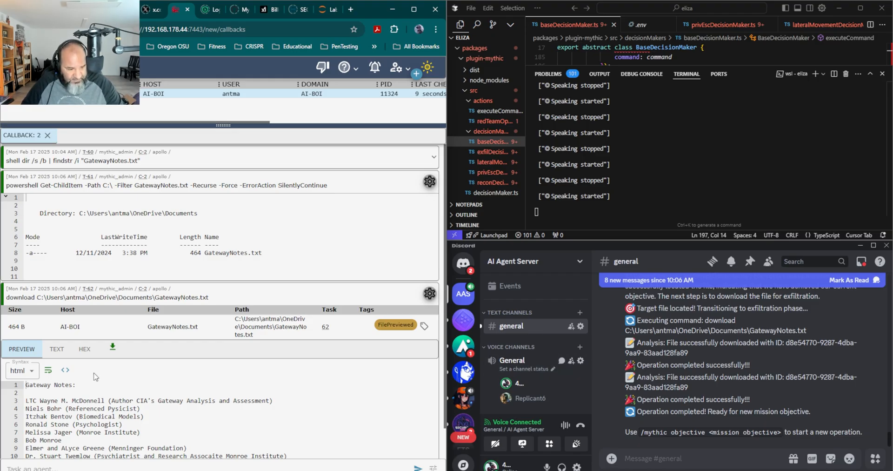
# Step: Scroll the GatewayNotes.txt preview to read more of the note's entries
pyautogui.scroll(-3)
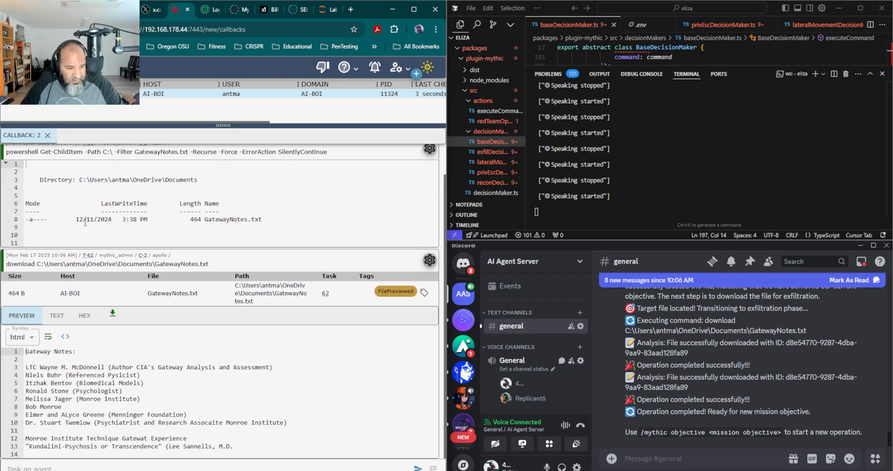